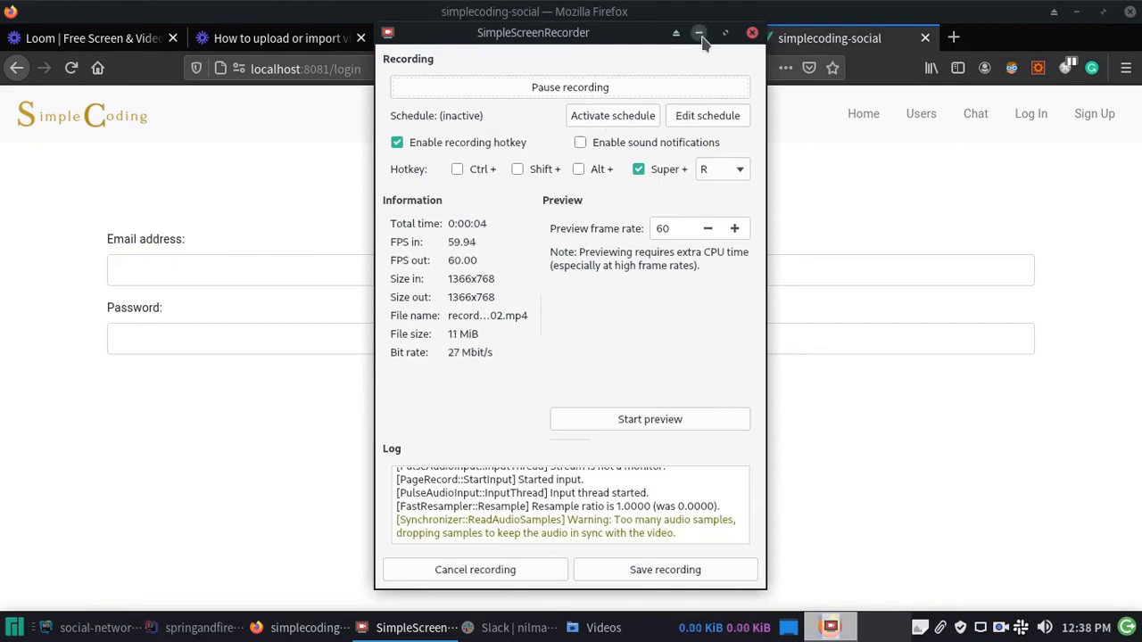
# - Hide the screen recorder and sign in to the app with GitHub
pyautogui.click(700, 33)
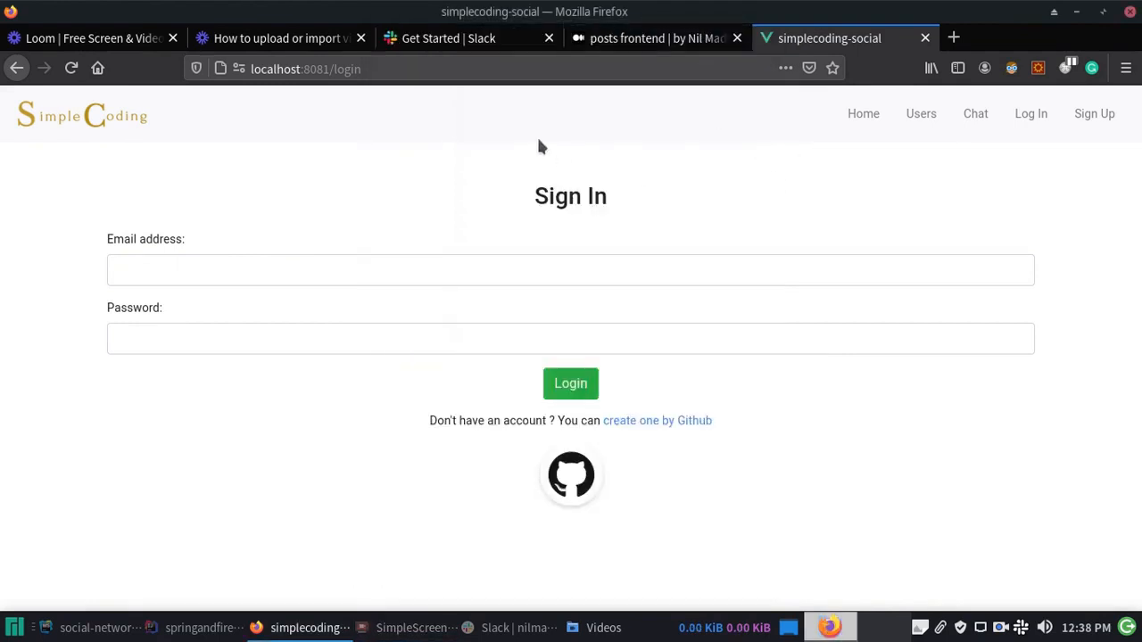
pyautogui.moveTo(571, 475)
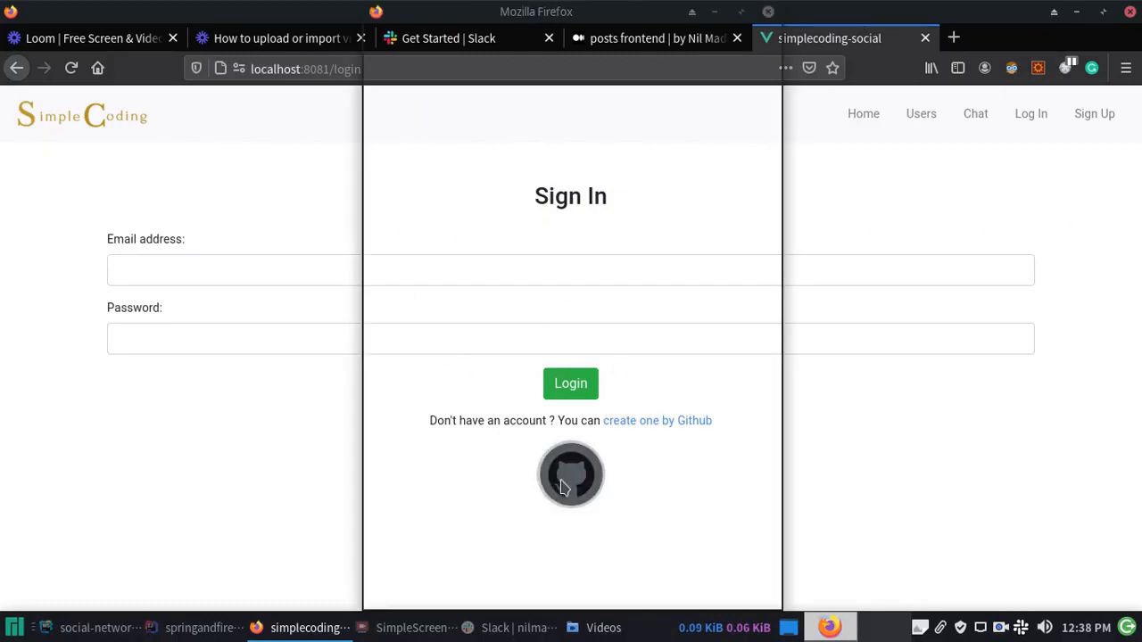
pyautogui.click(570, 474)
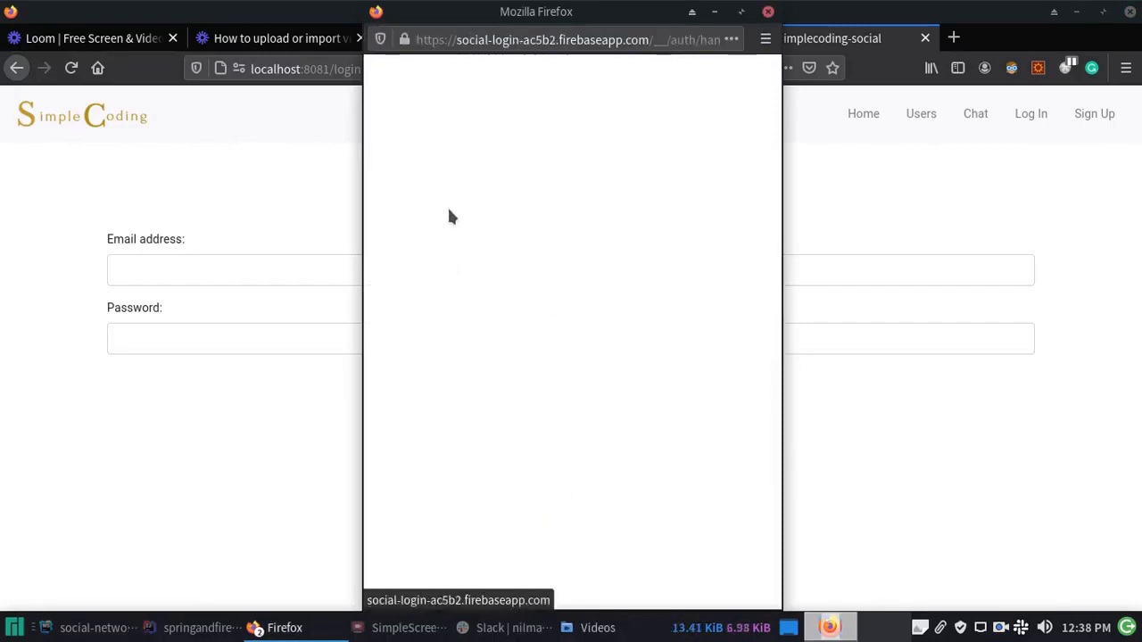
pyautogui.moveTo(562, 229)
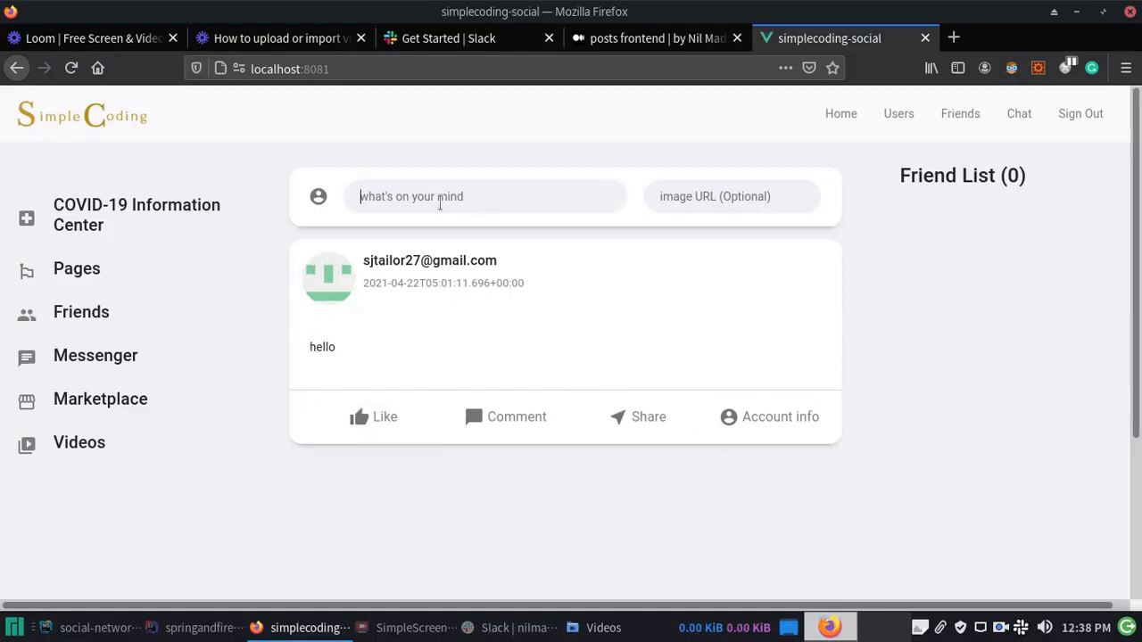
# - Post "what's up, everyone?" and scroll the feed to confirm it tops the list
pyautogui.click(485, 196)
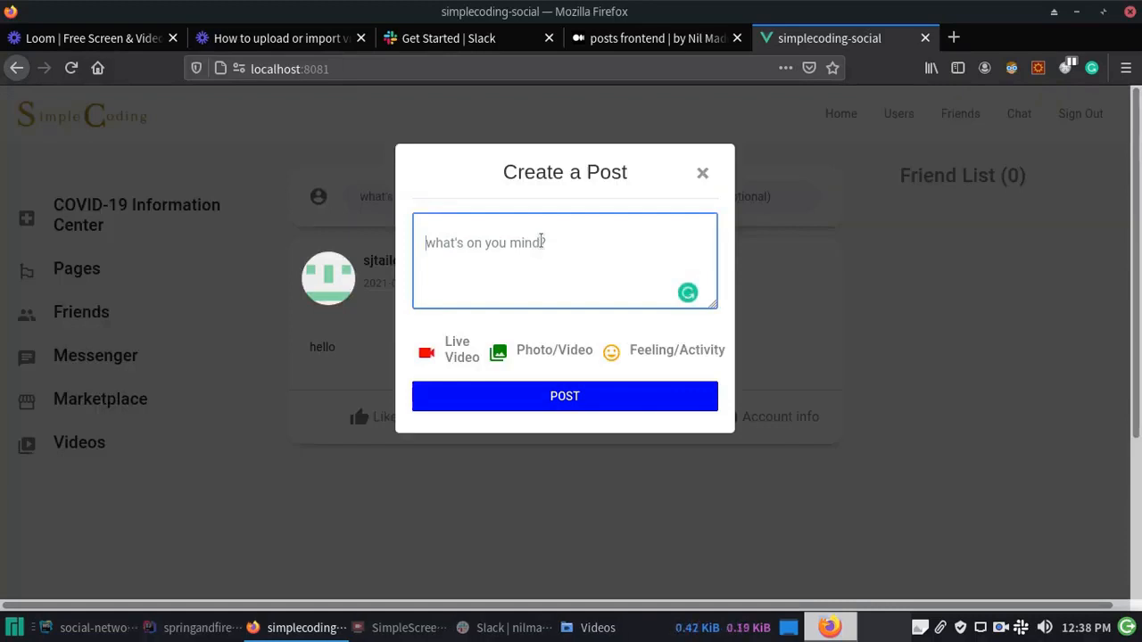
pyautogui.write('whats')
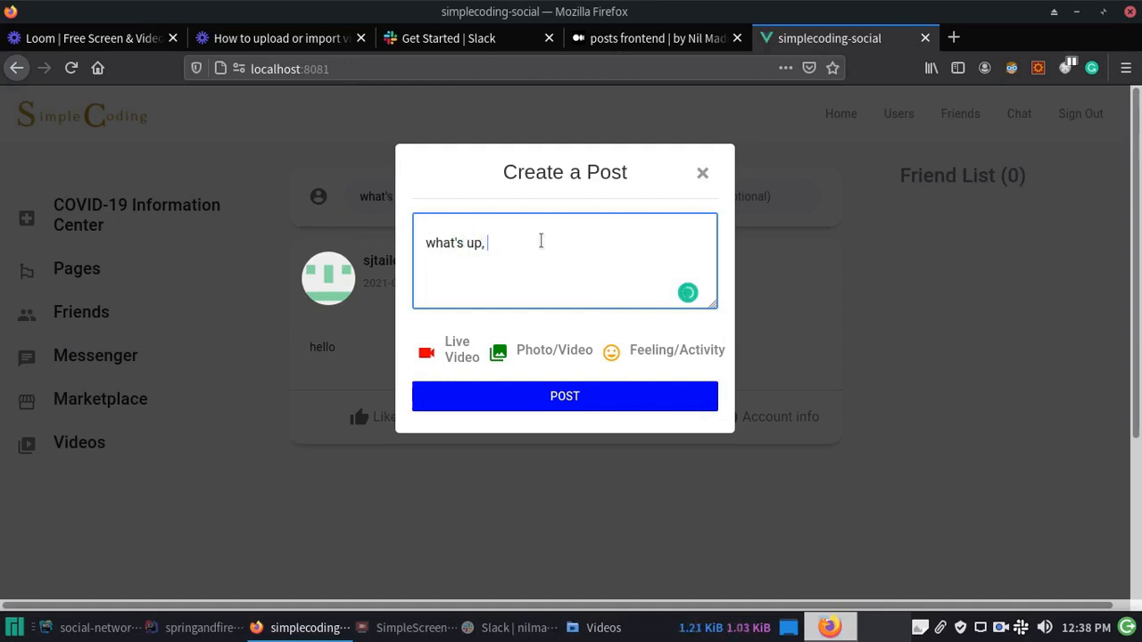
pyautogui.write('everyone')
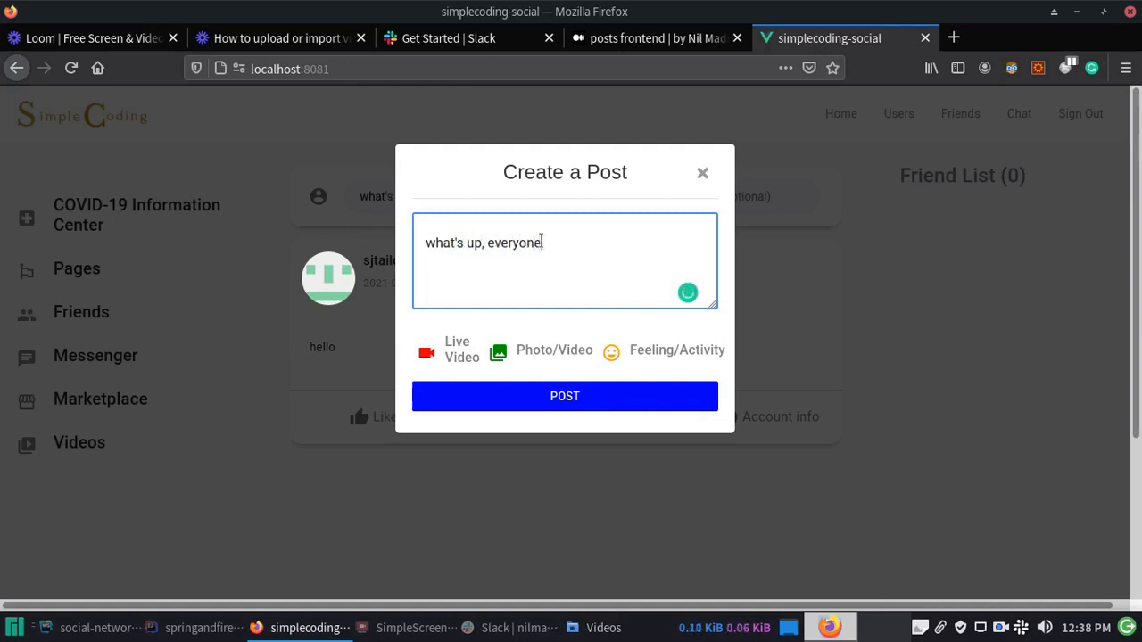
pyautogui.write('?')
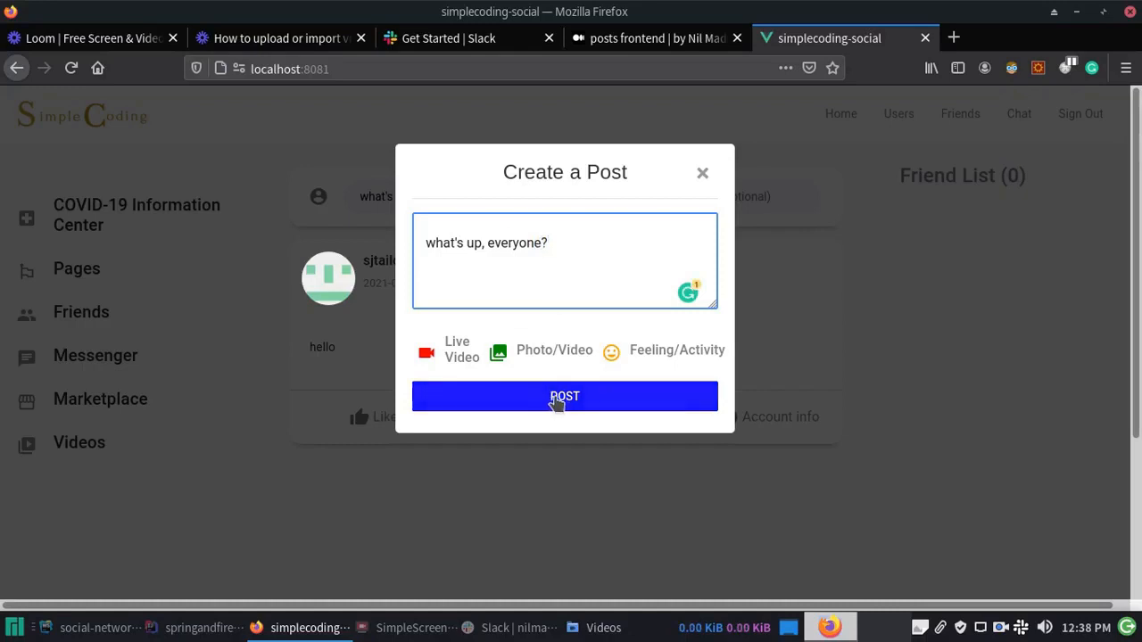
pyautogui.click(565, 396)
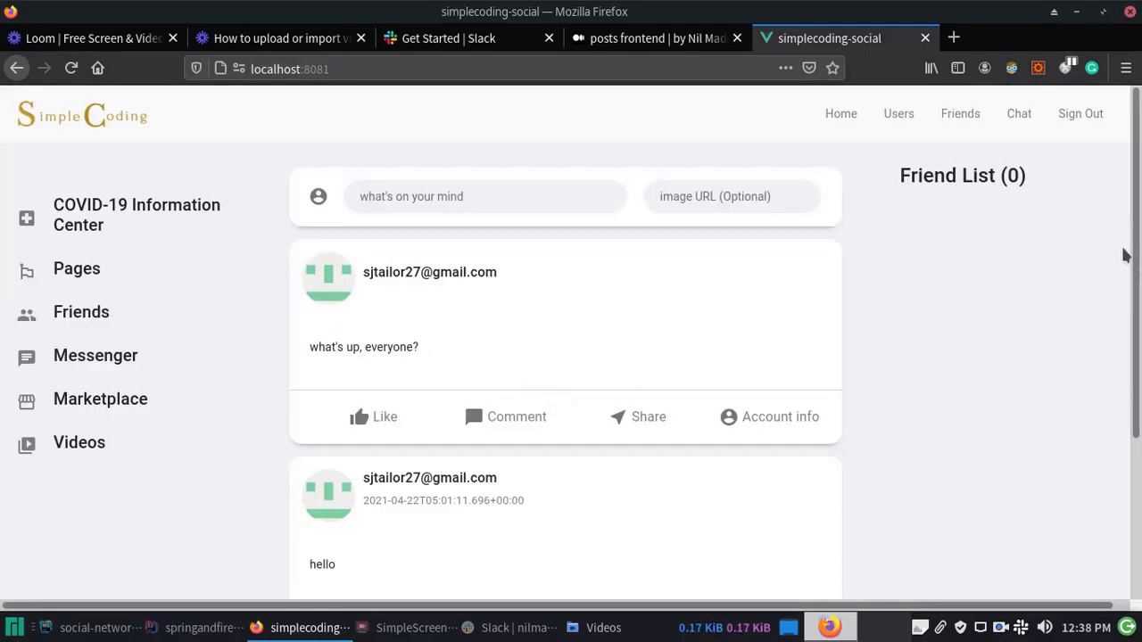
pyautogui.scroll(-3)
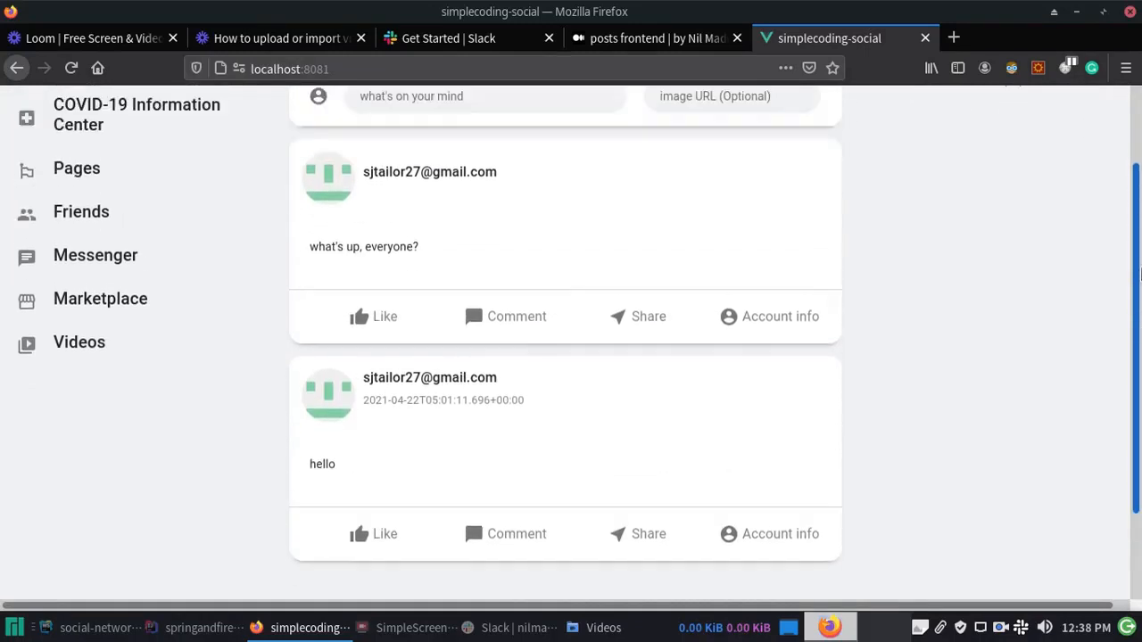
pyautogui.scroll(3)
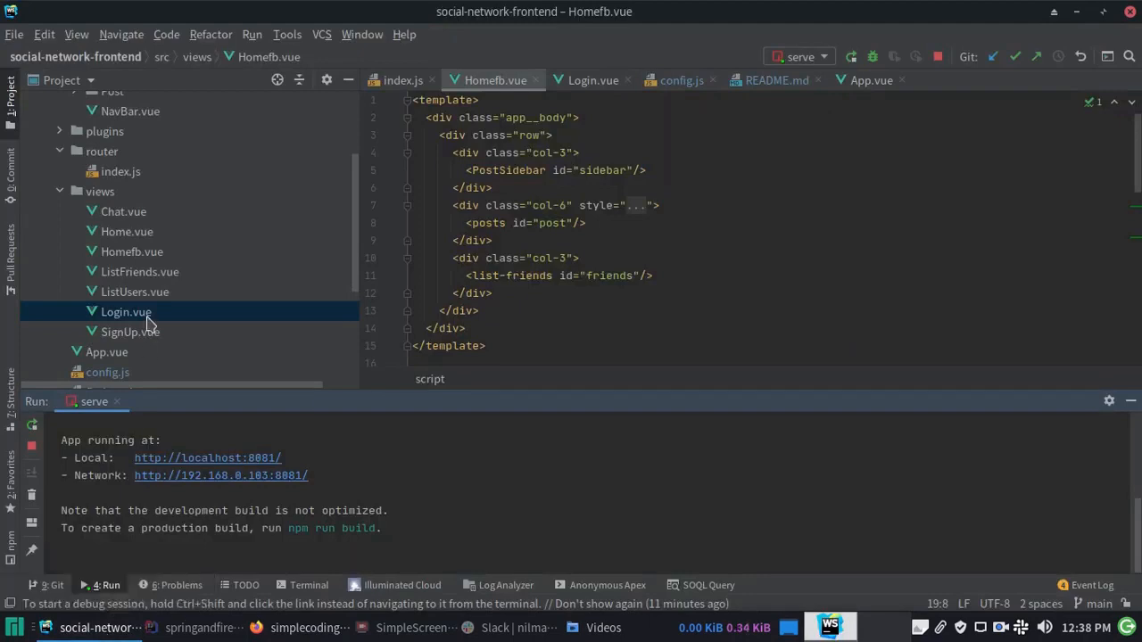
# - Scroll through the Posts.vue post template, then return to the browser feed
pyautogui.scroll(3)
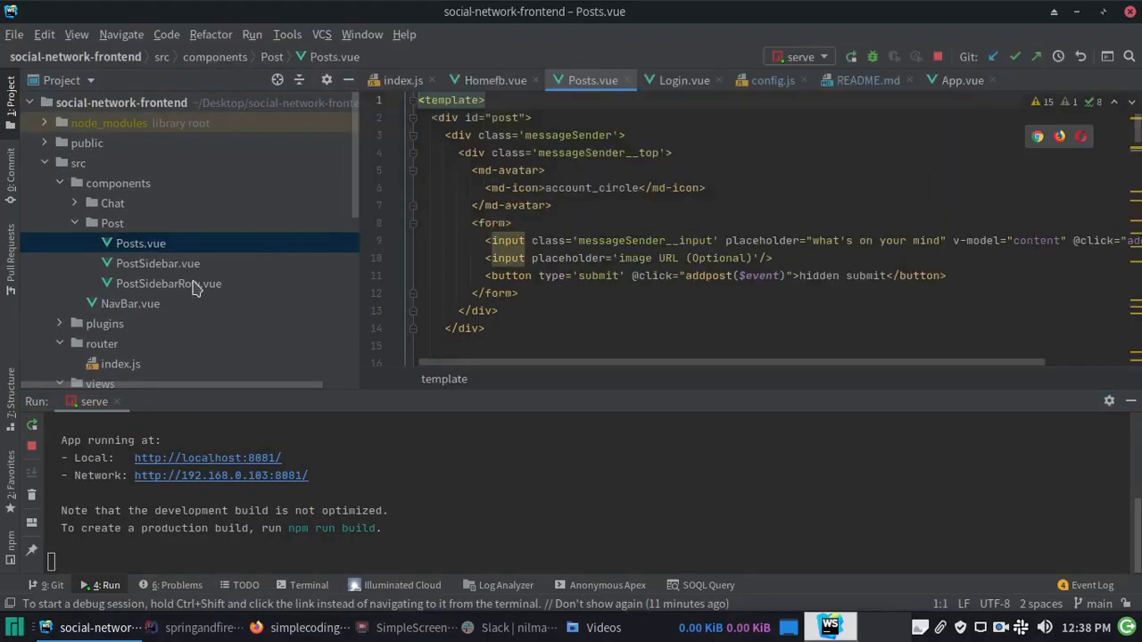
pyautogui.scroll(-3)
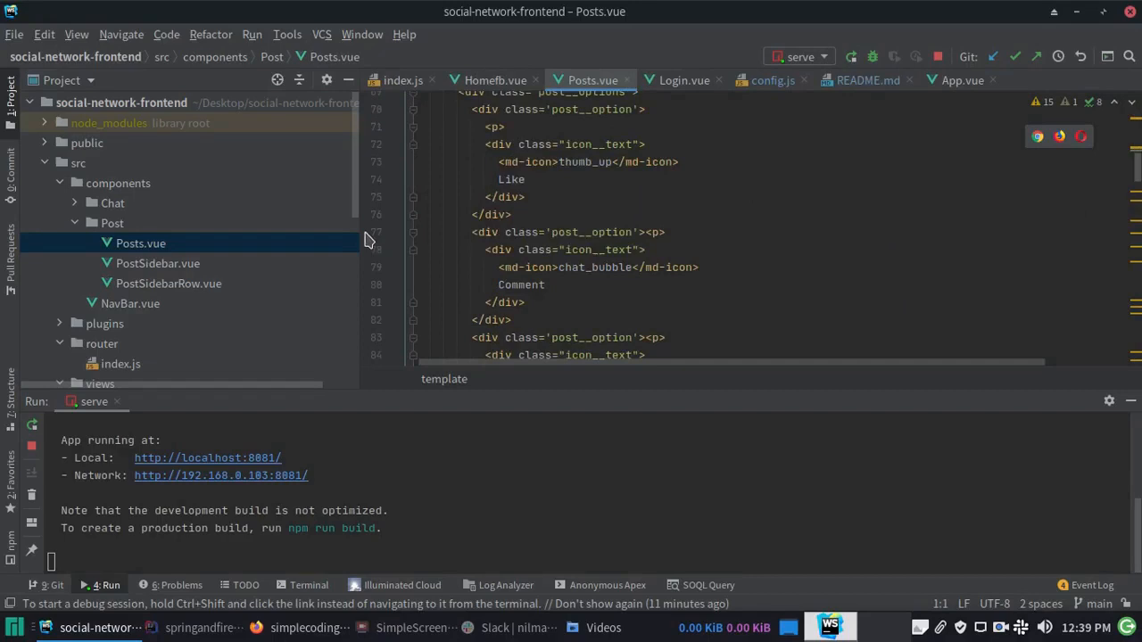
pyautogui.scroll(-3)
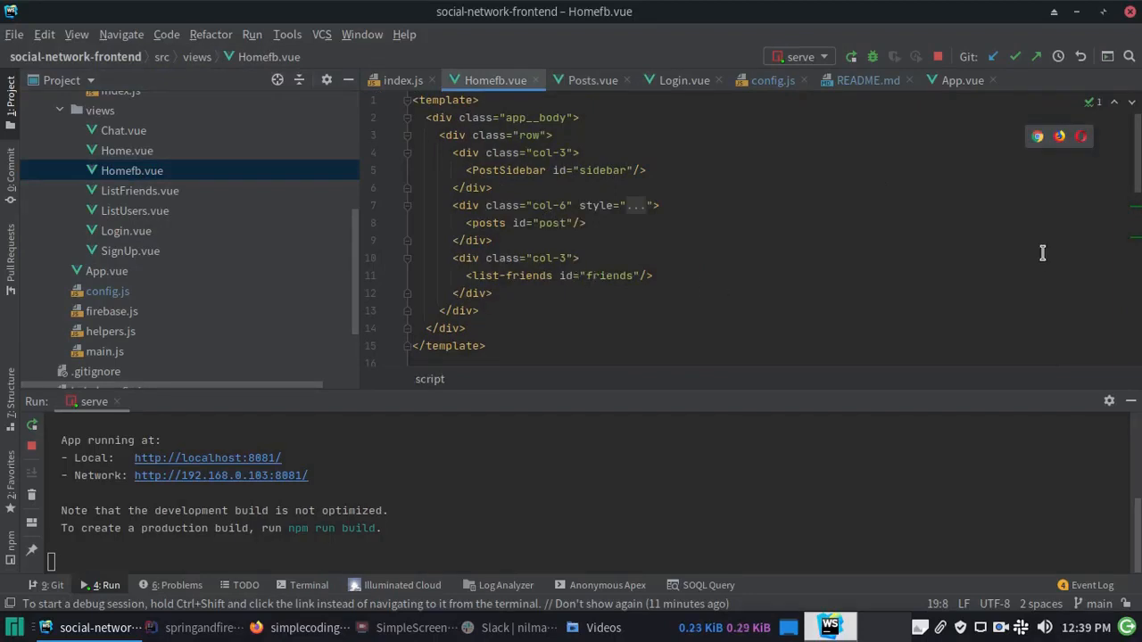
pyautogui.click(303, 627)
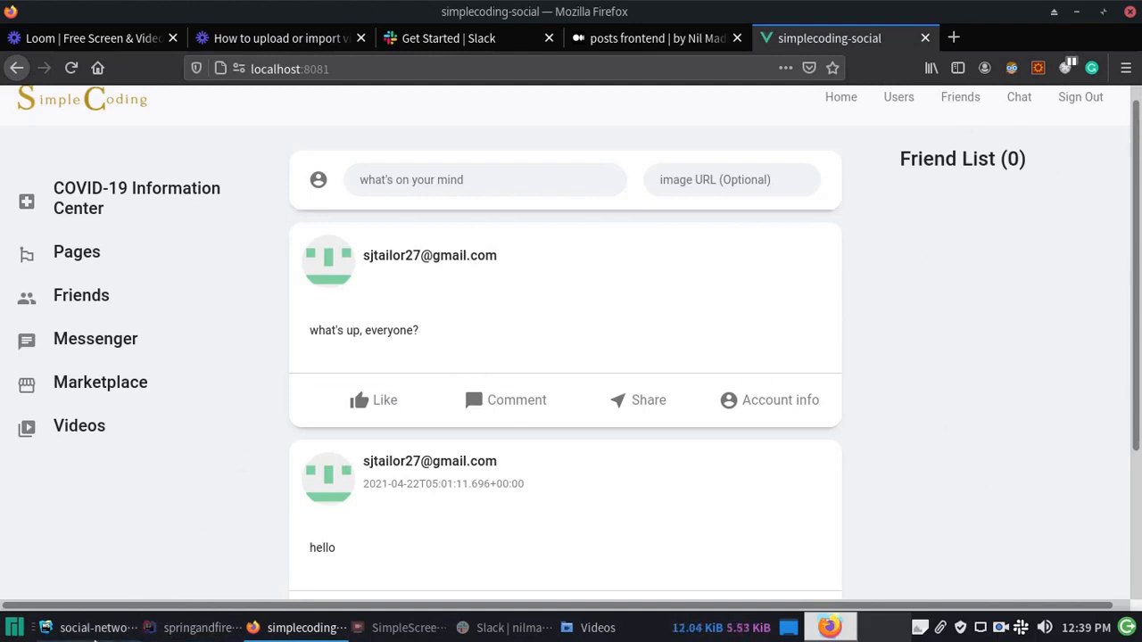
# - Scroll Homefb.vue to its script imports of Posts, ListFriends and PostSidebar
pyautogui.click(830, 627)
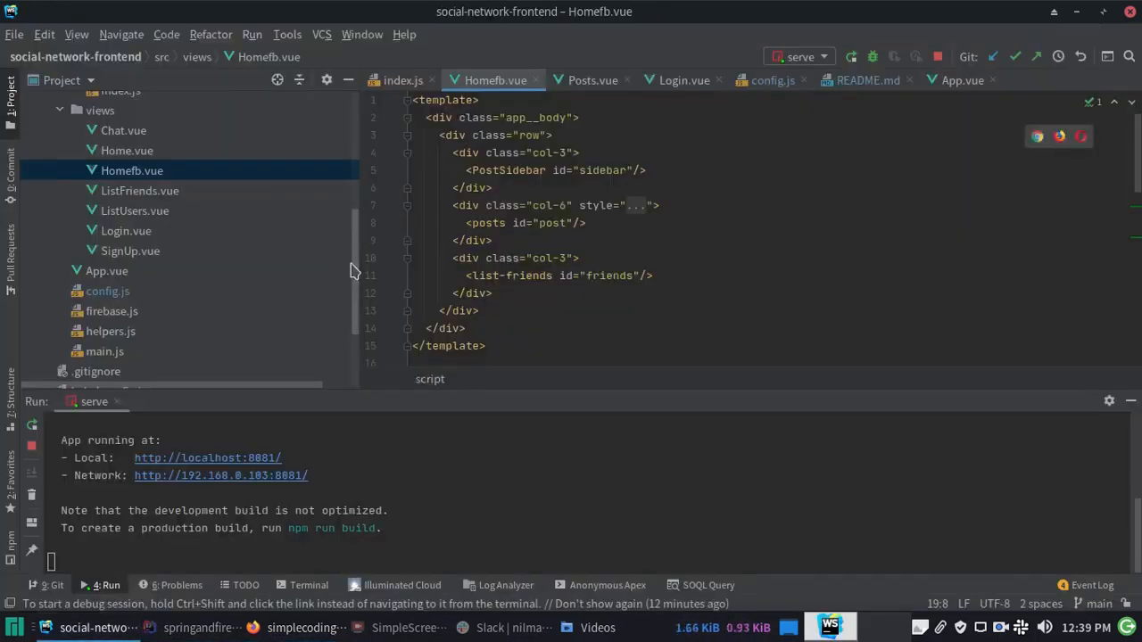
pyautogui.scroll(-3)
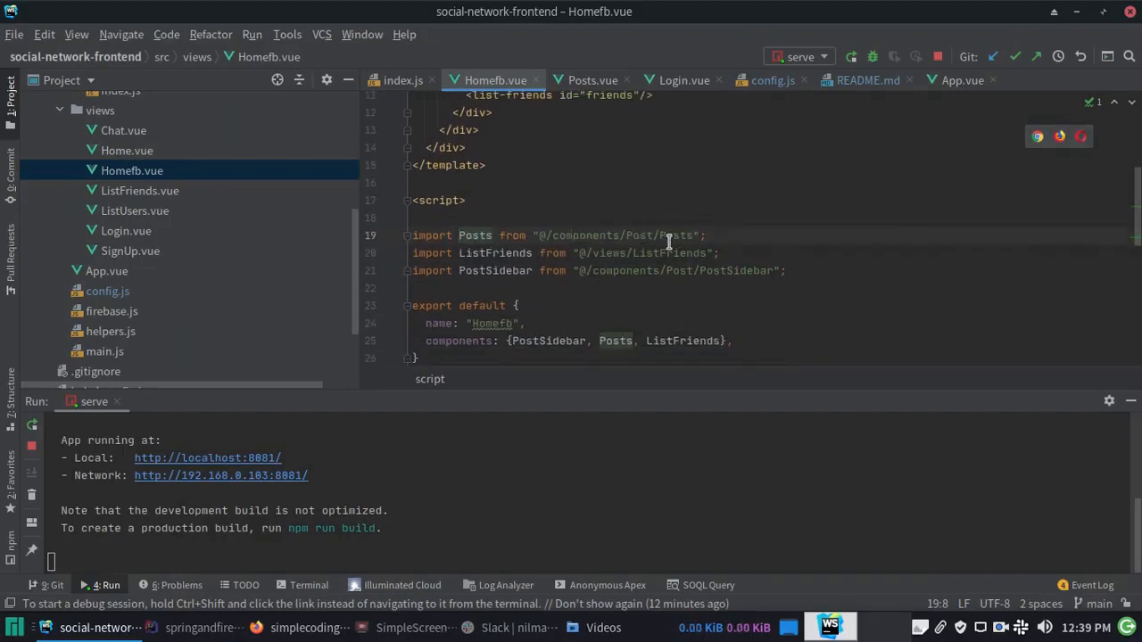
pyautogui.moveTo(603, 276)
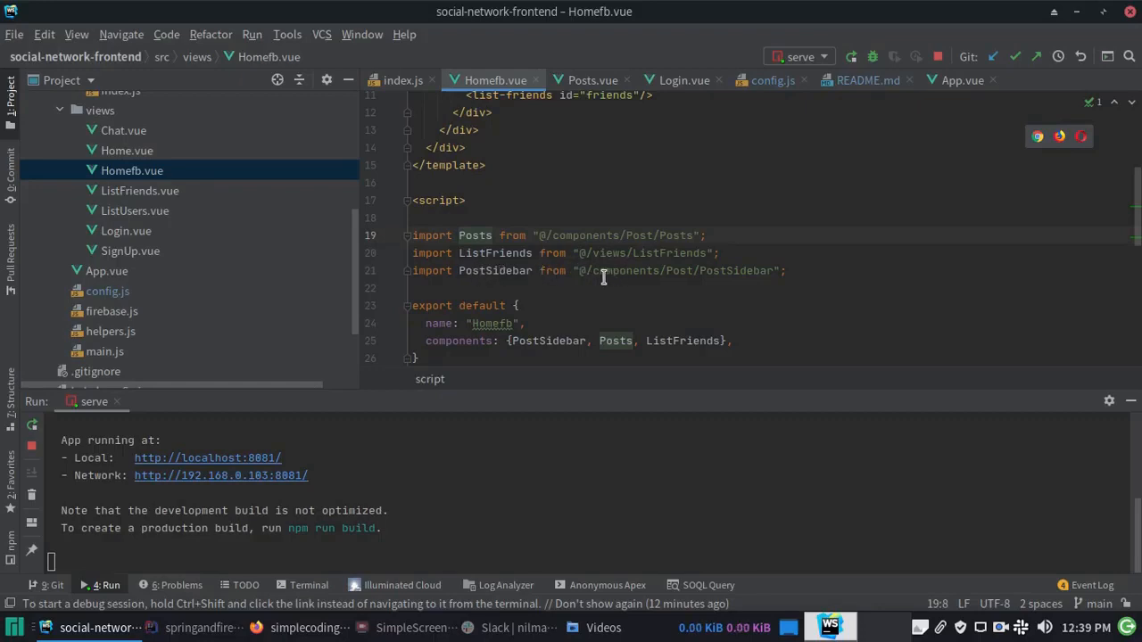
pyautogui.moveTo(765, 276)
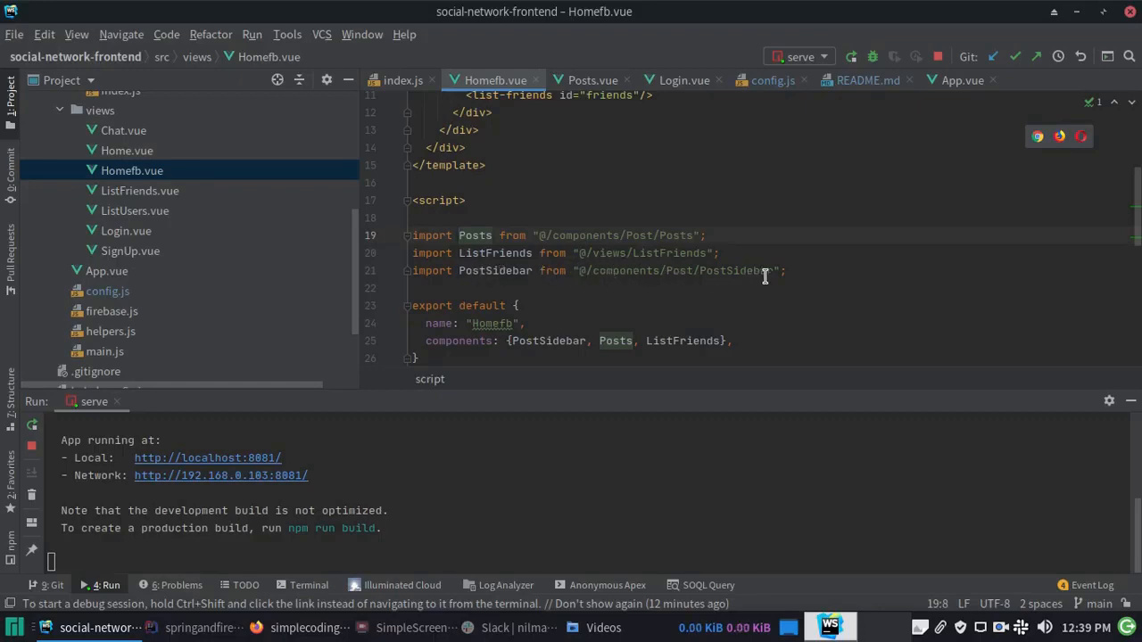
pyautogui.scroll(3)
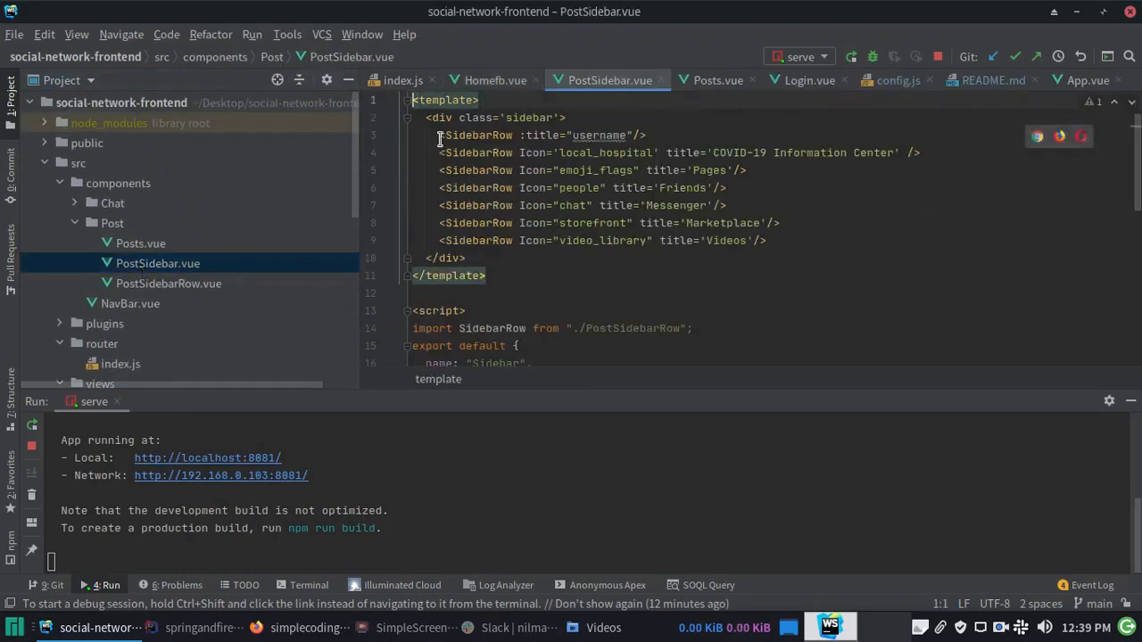
# - Inspect PostSidebar's first SidebarRow with the username title, then open Posts.vue
pyautogui.click(438, 134)
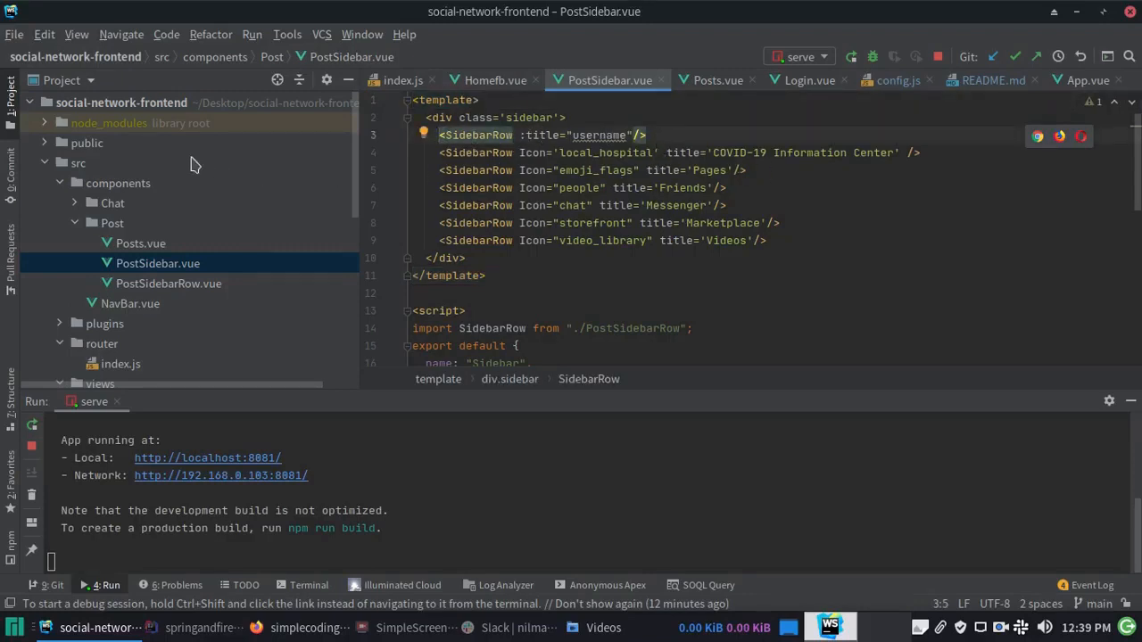
pyautogui.moveTo(157, 294)
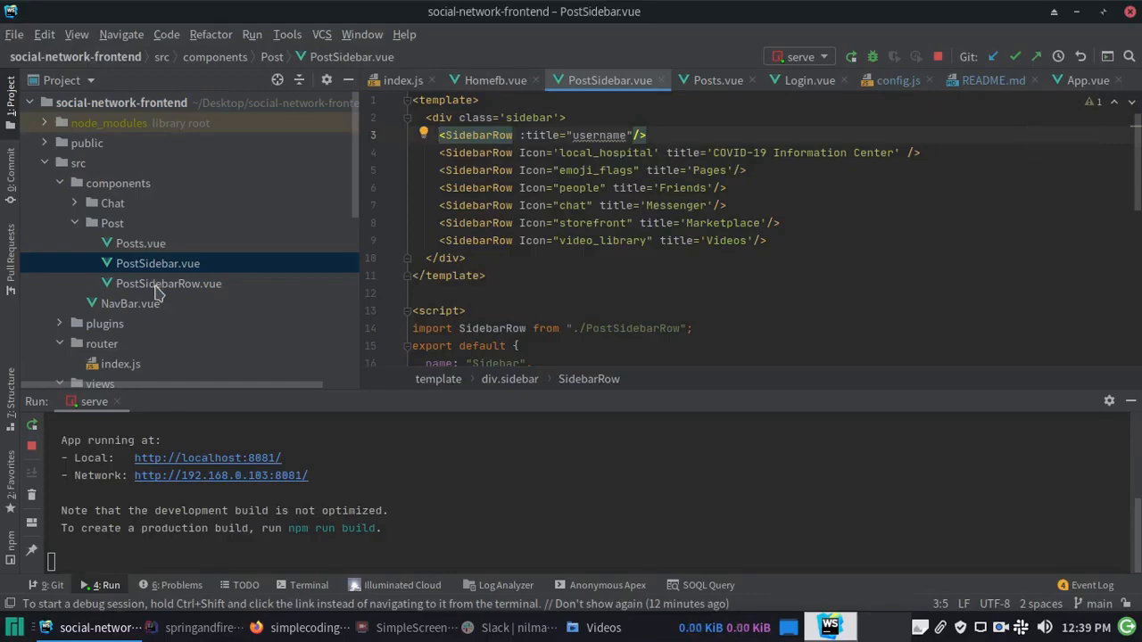
pyautogui.click(718, 80)
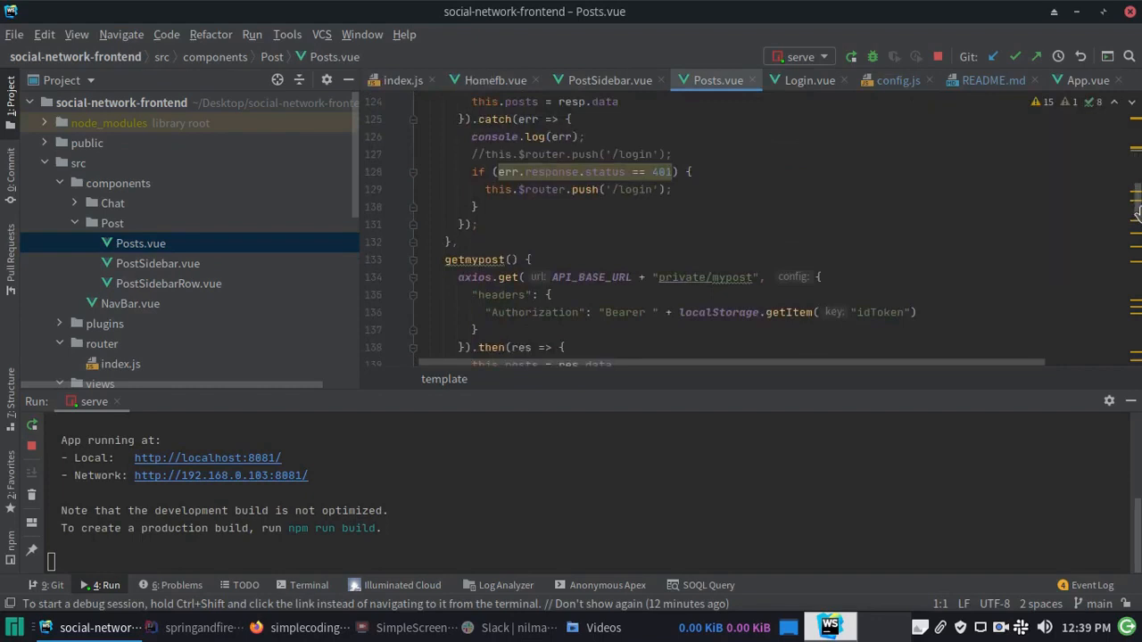
pyautogui.scroll(3)
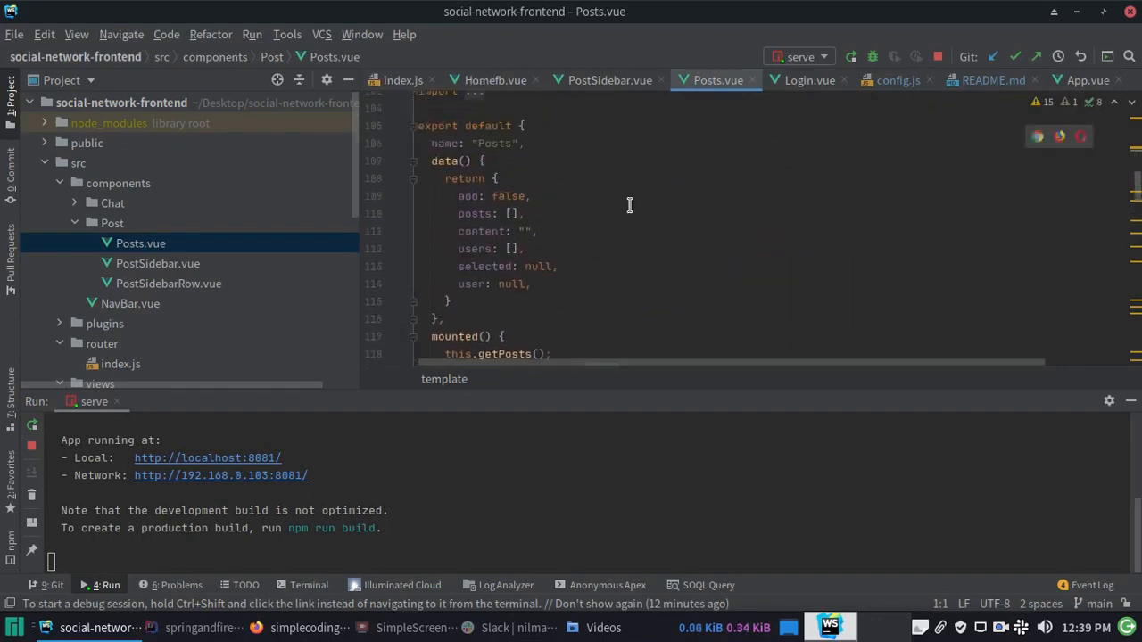
pyautogui.doubleClick(474, 213)
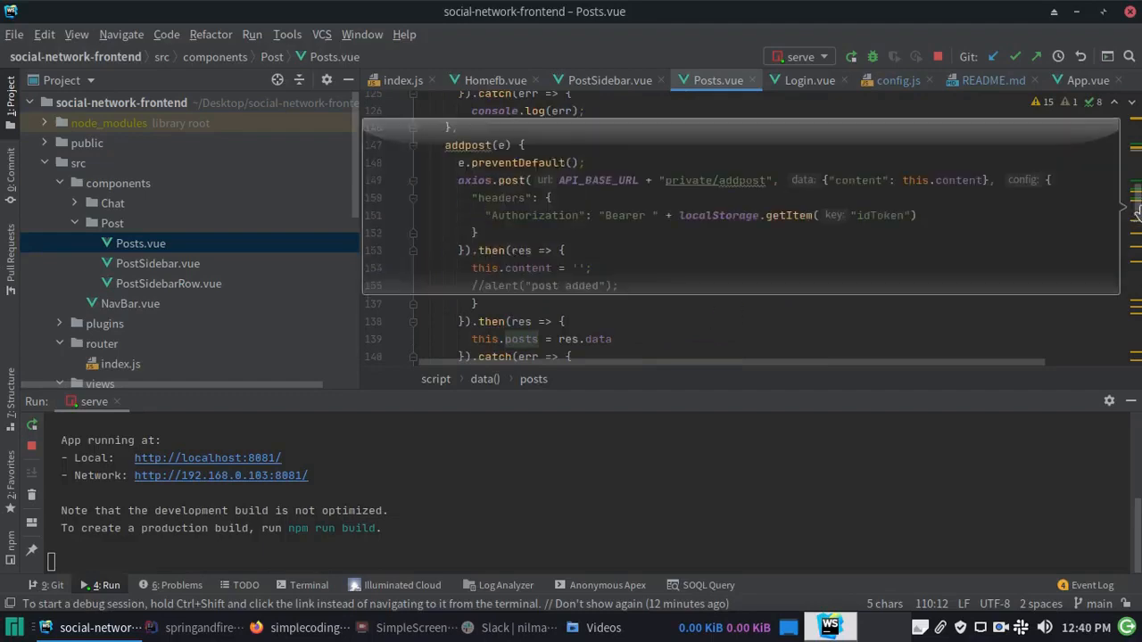
pyautogui.scroll(3)
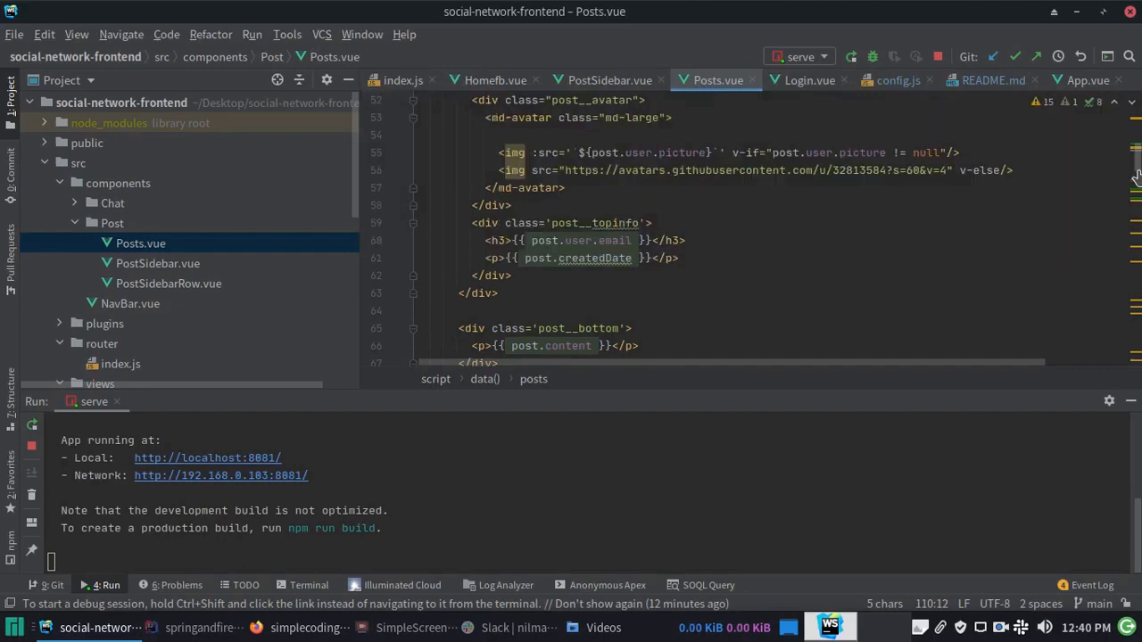
pyautogui.scroll(3)
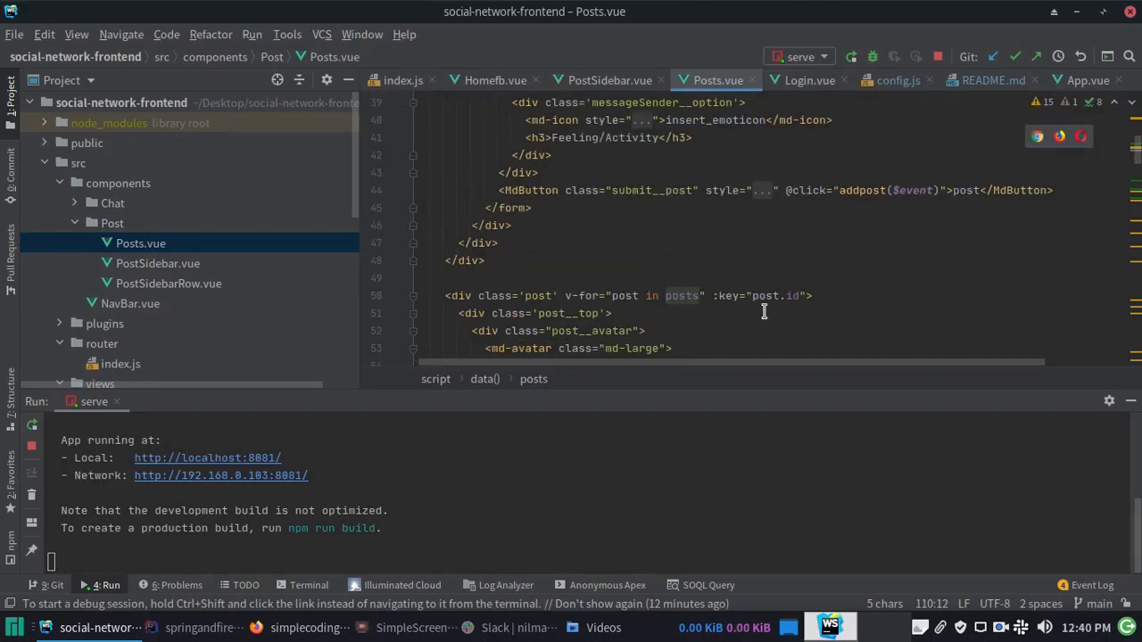
pyautogui.moveTo(780, 301)
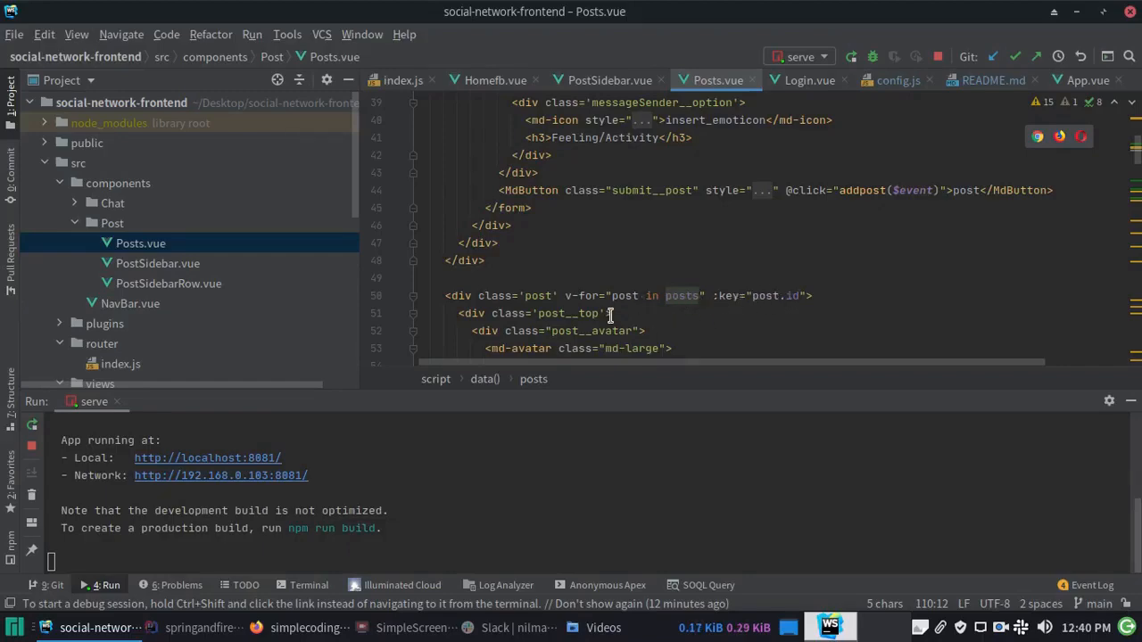
pyautogui.scroll(3)
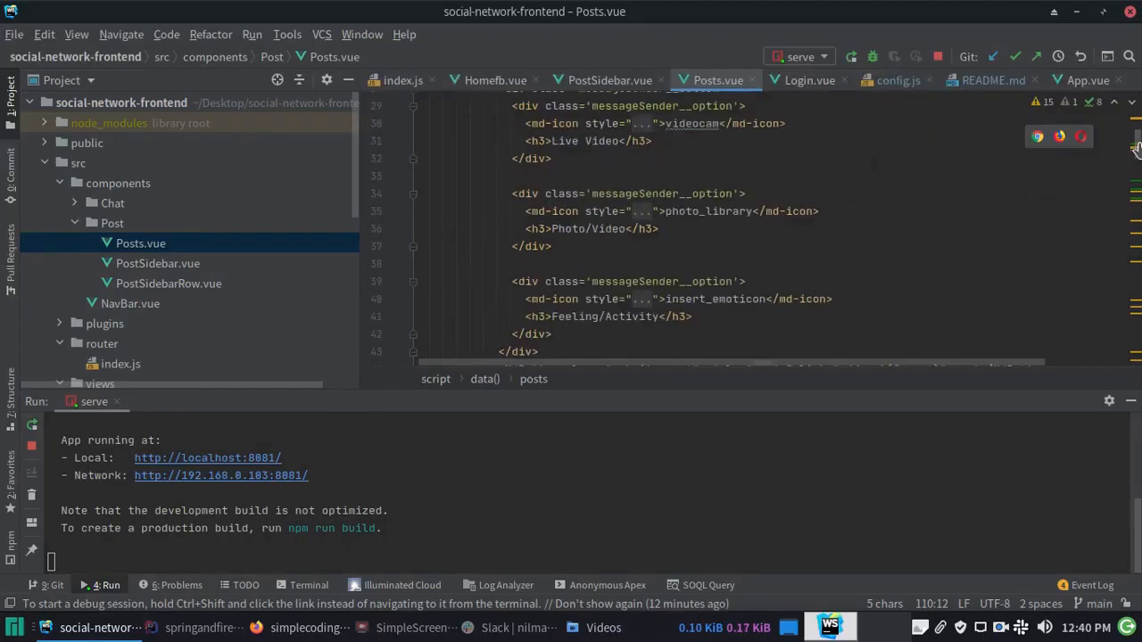
pyautogui.click(306, 627)
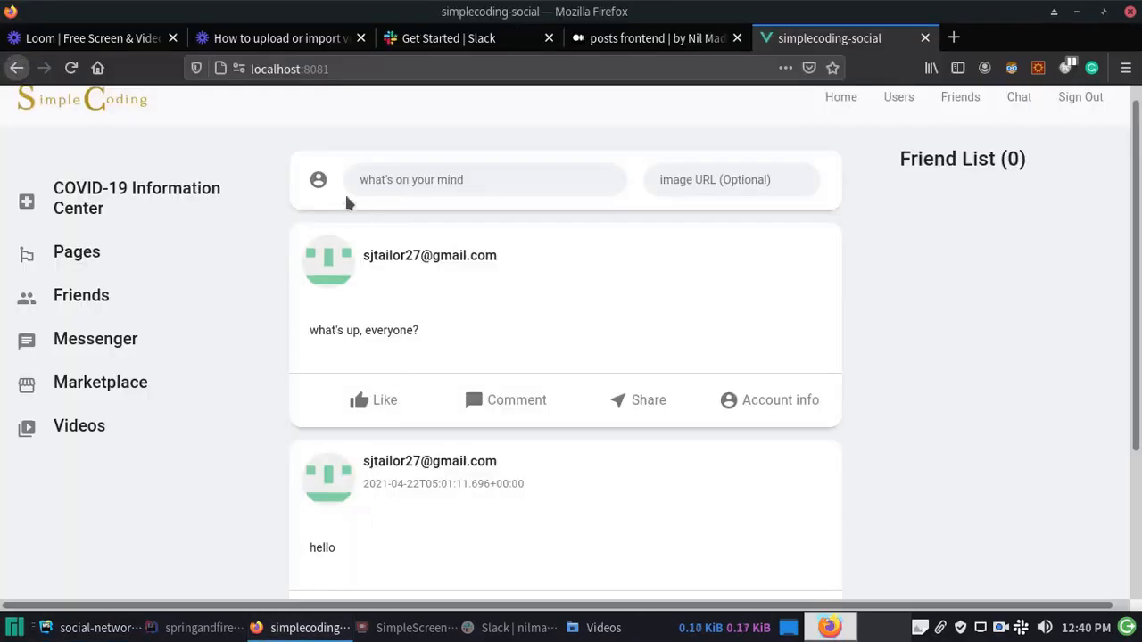
pyautogui.click(487, 180)
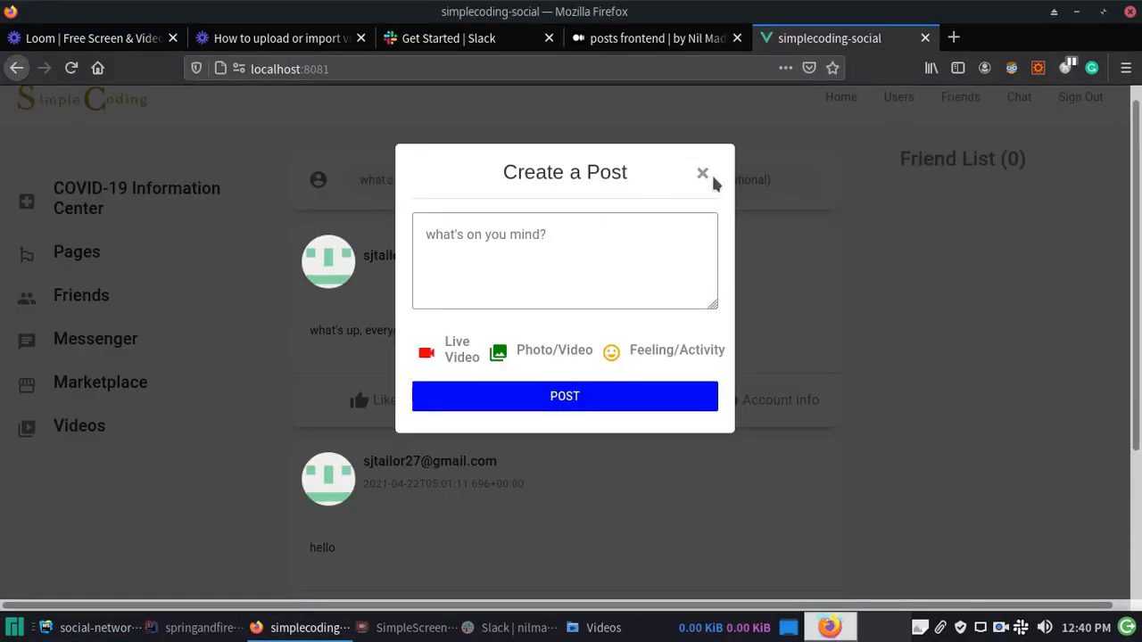
pyautogui.click(703, 172)
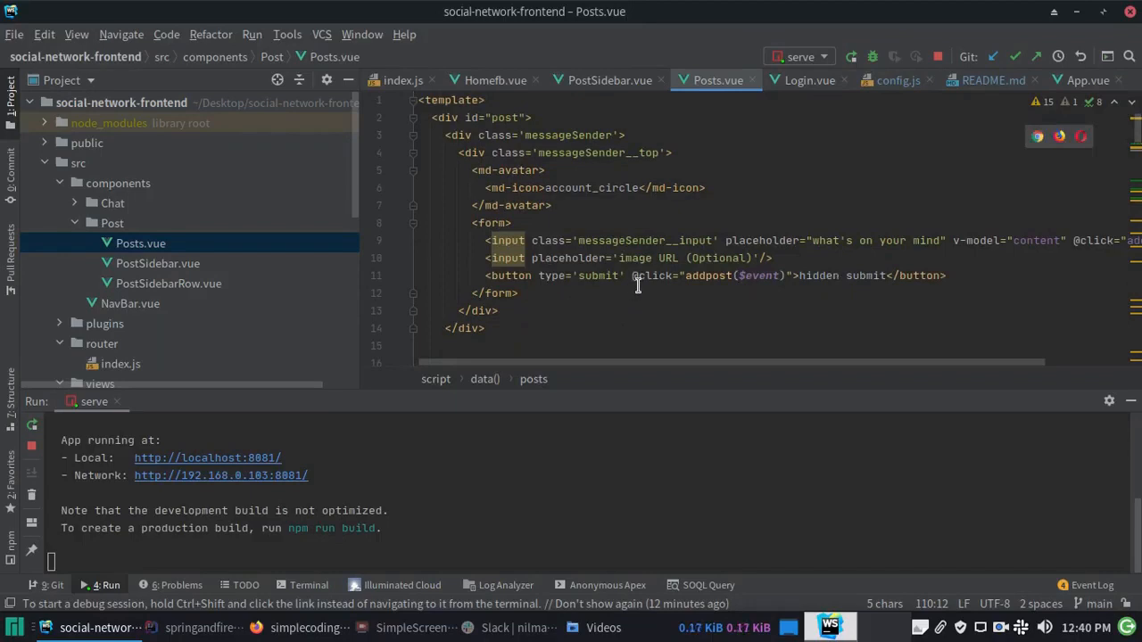
pyautogui.moveTo(1053, 310)
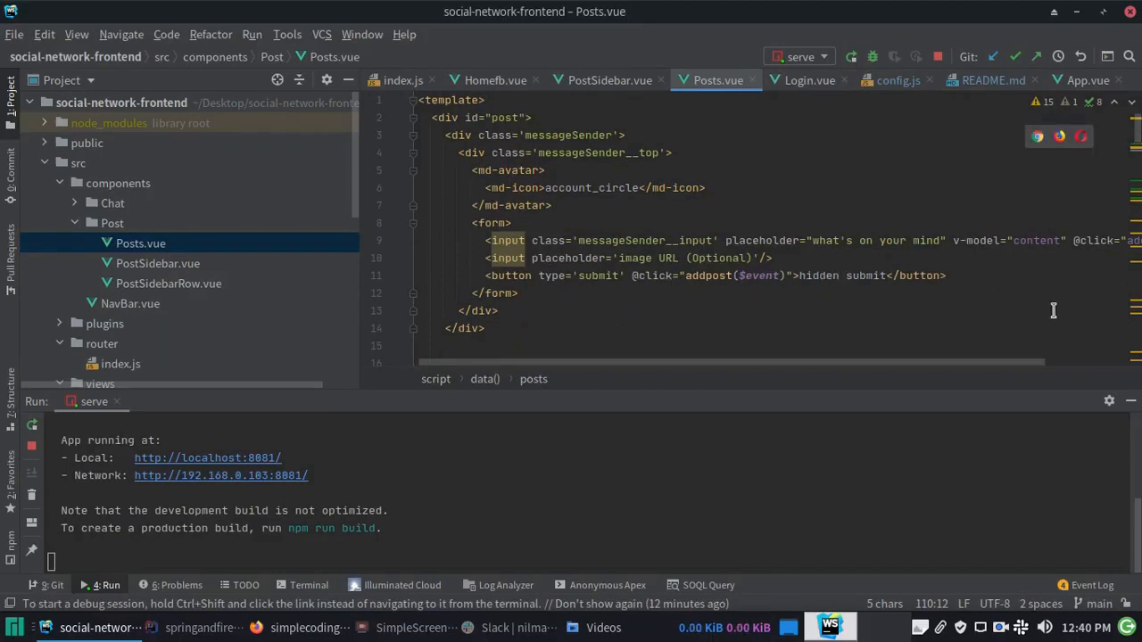
pyautogui.hscroll(3)
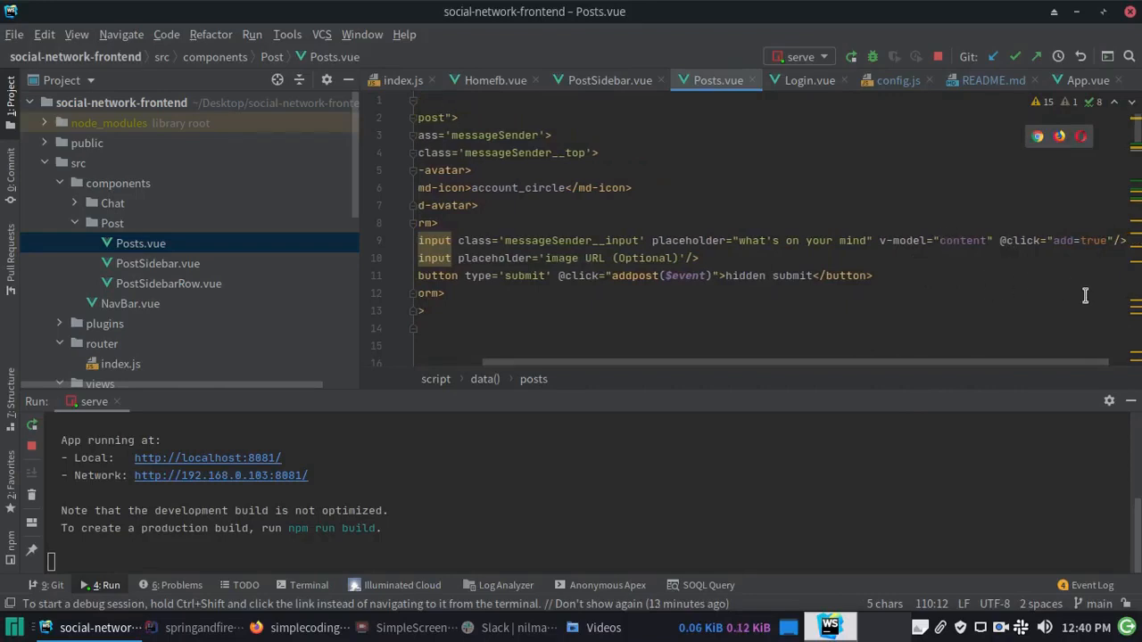
pyautogui.hscroll(-3)
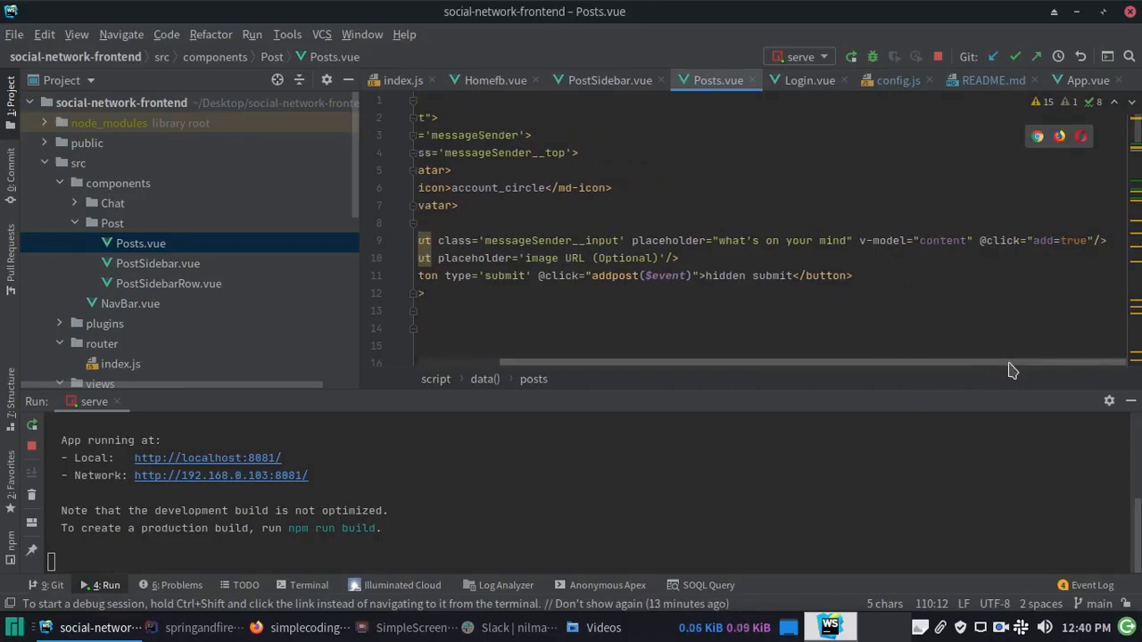
pyautogui.hscroll(-3)
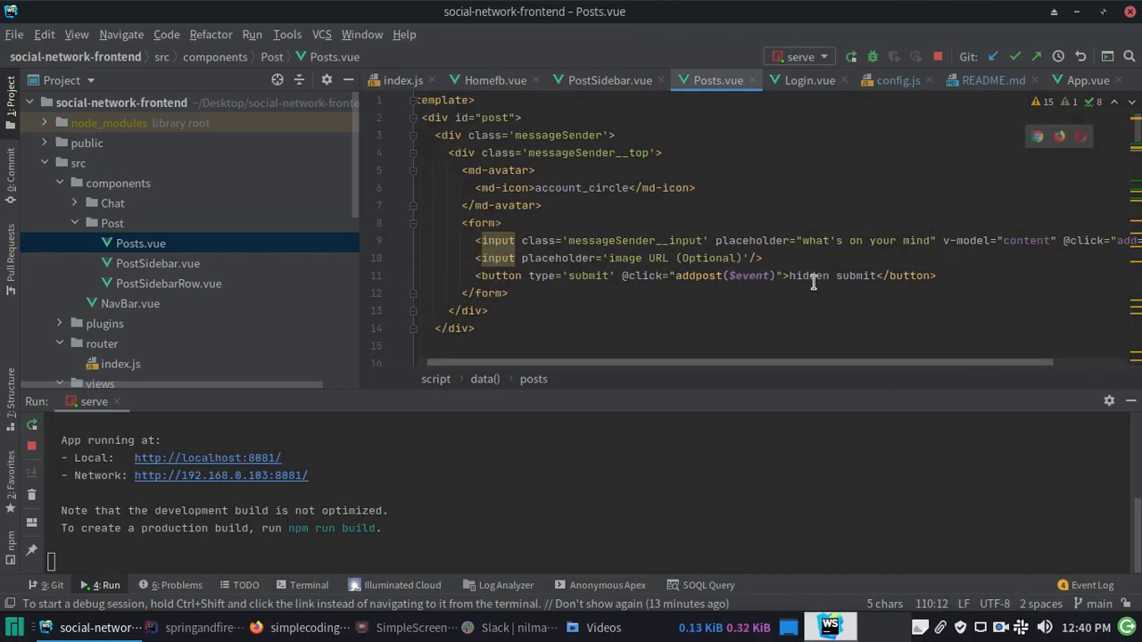
pyautogui.moveTo(1119, 156)
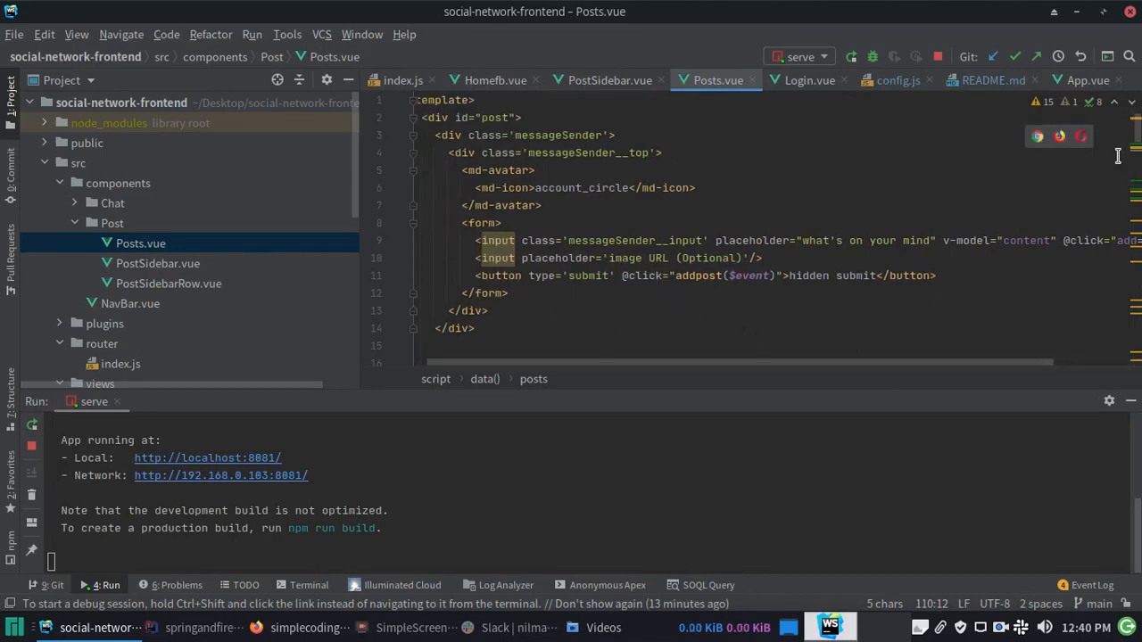